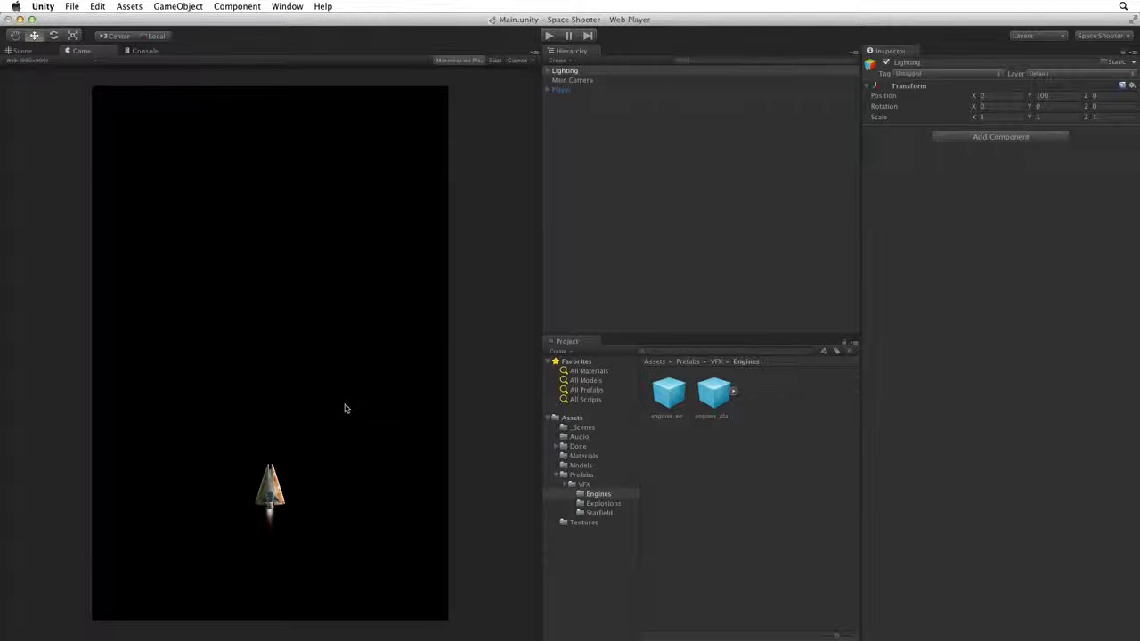
Select the Player ship in the Hierarchy so it can be hidden from the game view.
{"action": "left_click", "coordinate": [561, 89]}
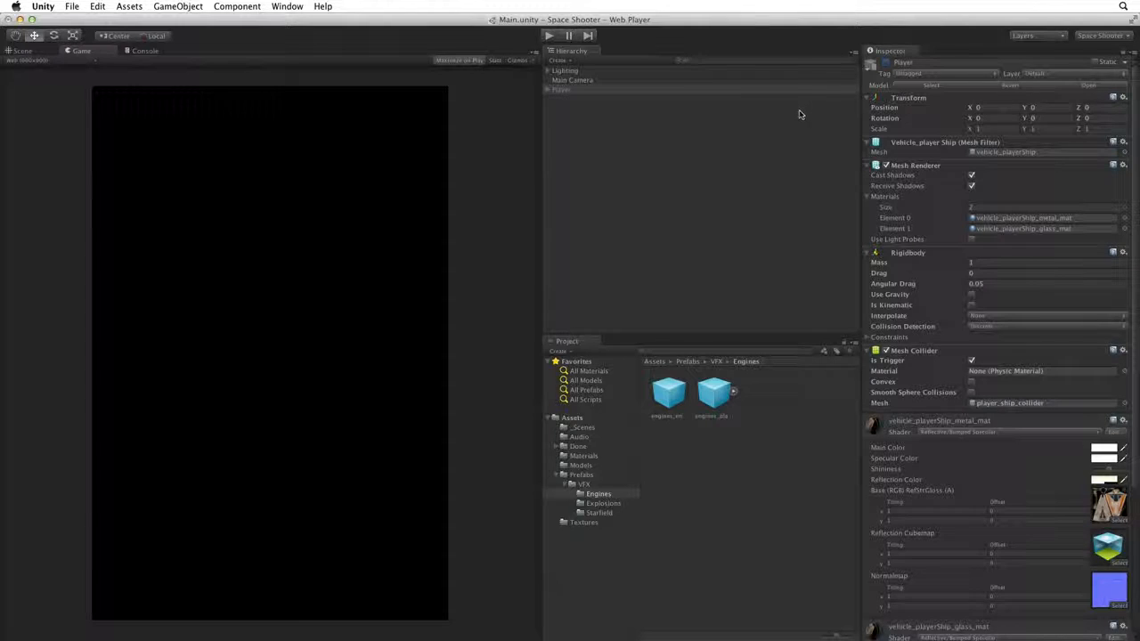
Create a new Quad from the Hierarchy's Create menu to serve as Background.
{"action": "left_click", "coordinate": [558, 59]}
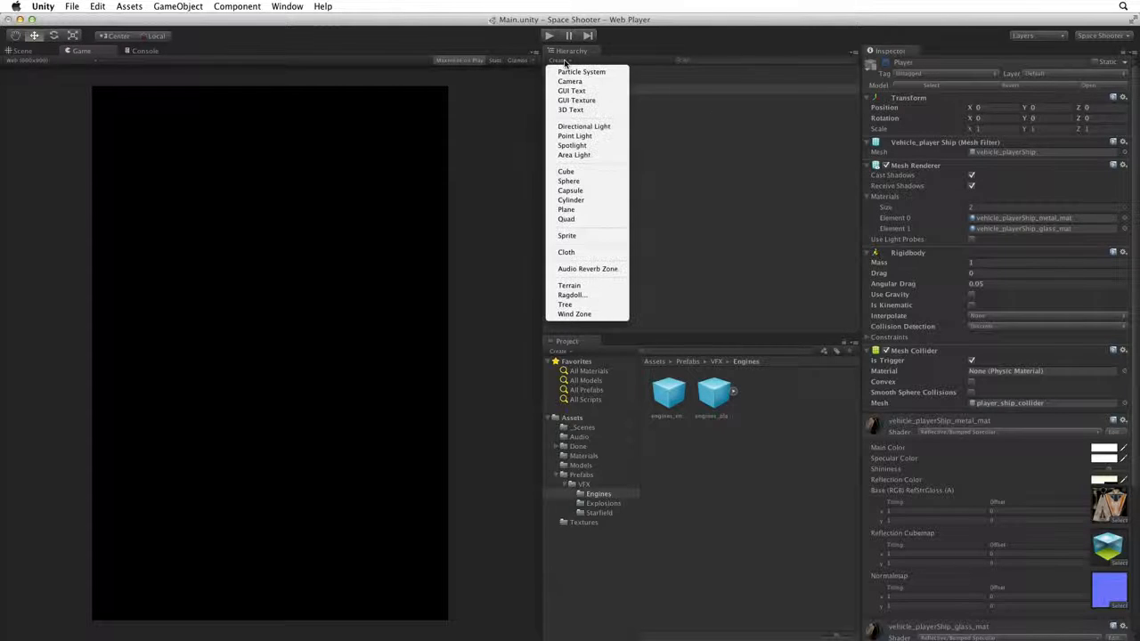
{"action": "mouse_move", "coordinate": [567, 219]}
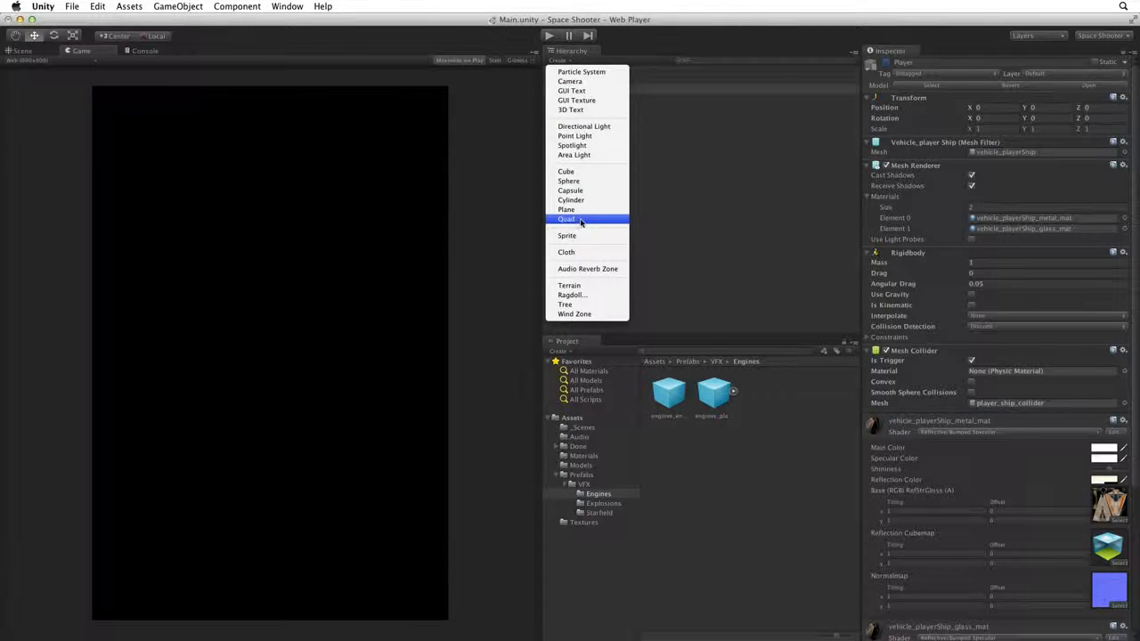
{"action": "left_click", "coordinate": [566, 219]}
{"action": "type", "text": "Background"}
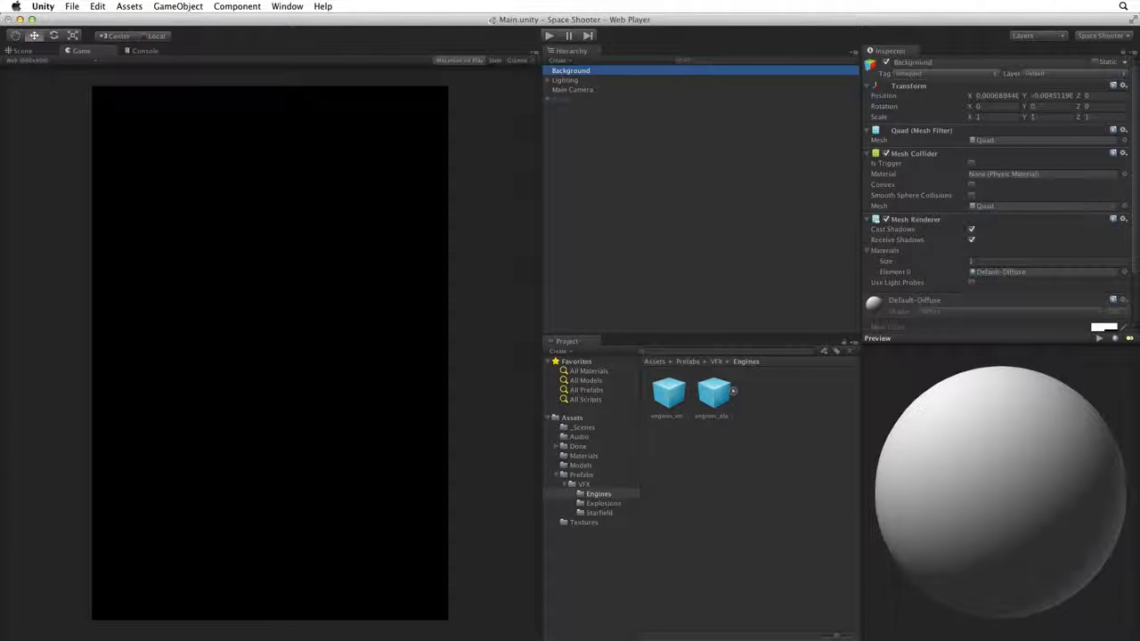
{"action": "mouse_move", "coordinate": [333, 255]}
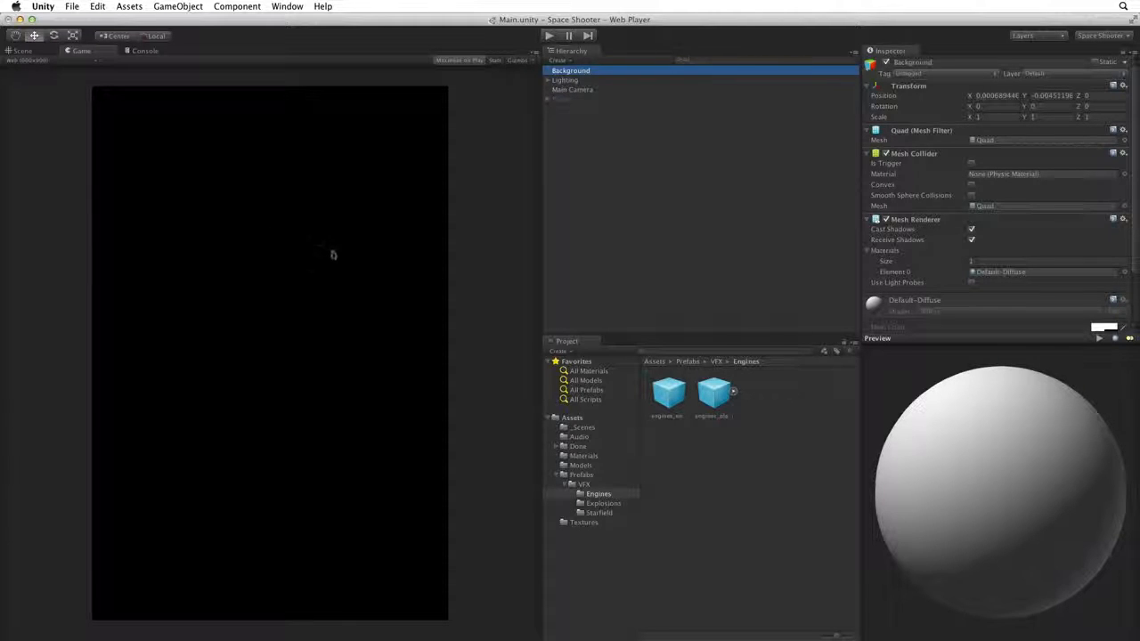
{"action": "mouse_move", "coordinate": [288, 480]}
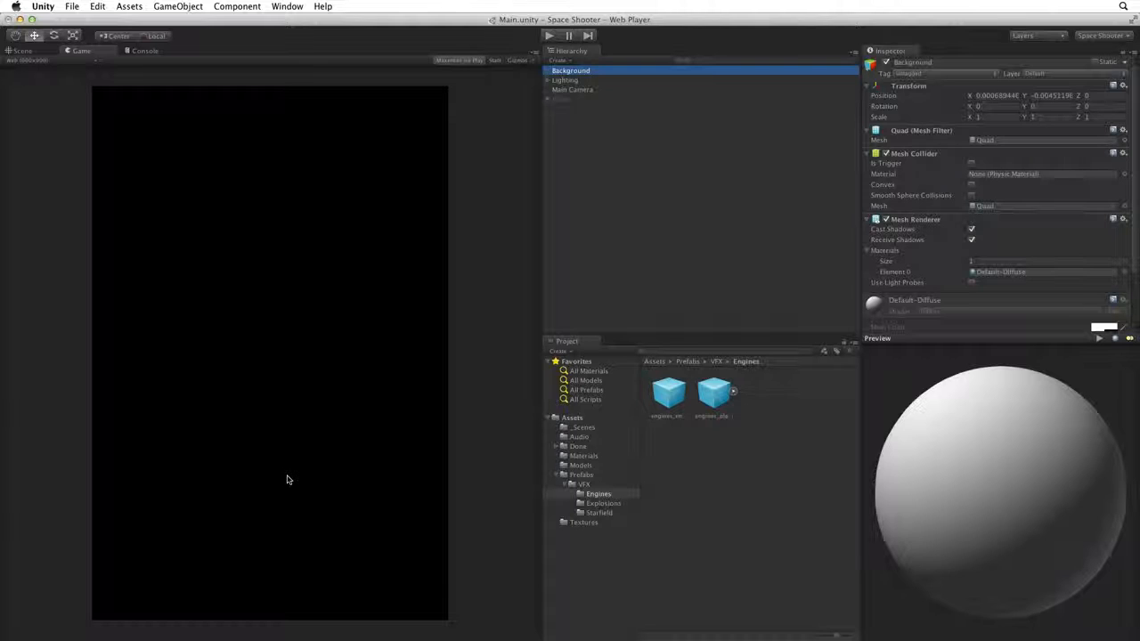
Switch to the Scene view and reset the Background quad's Transform to the origin.
{"action": "left_click", "coordinate": [22, 50]}
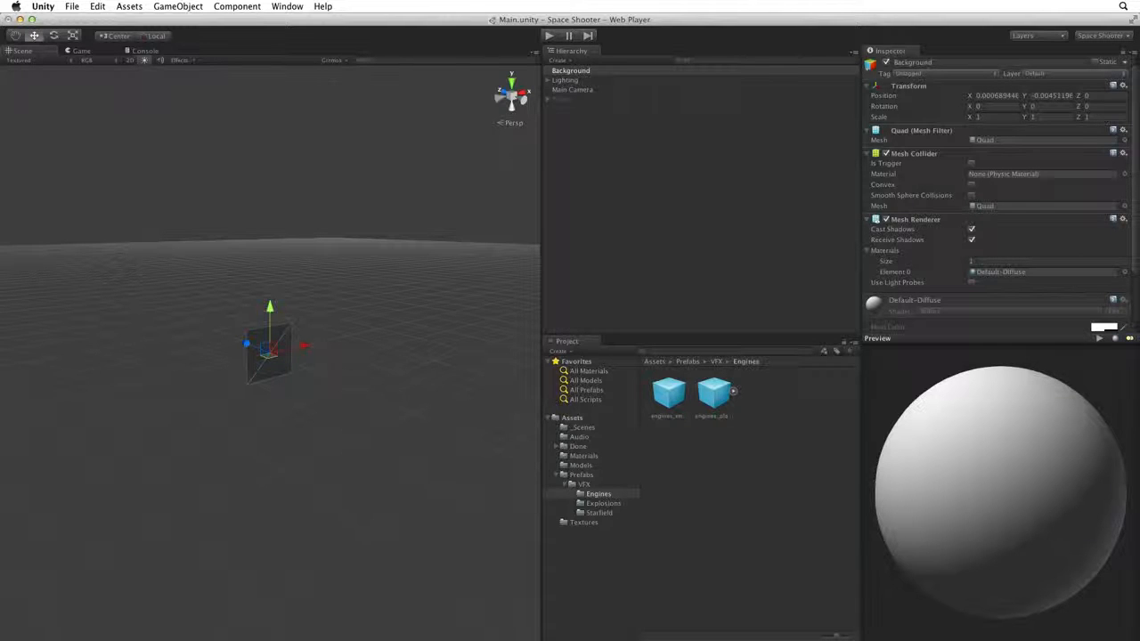
{"action": "left_click", "coordinate": [1123, 85]}
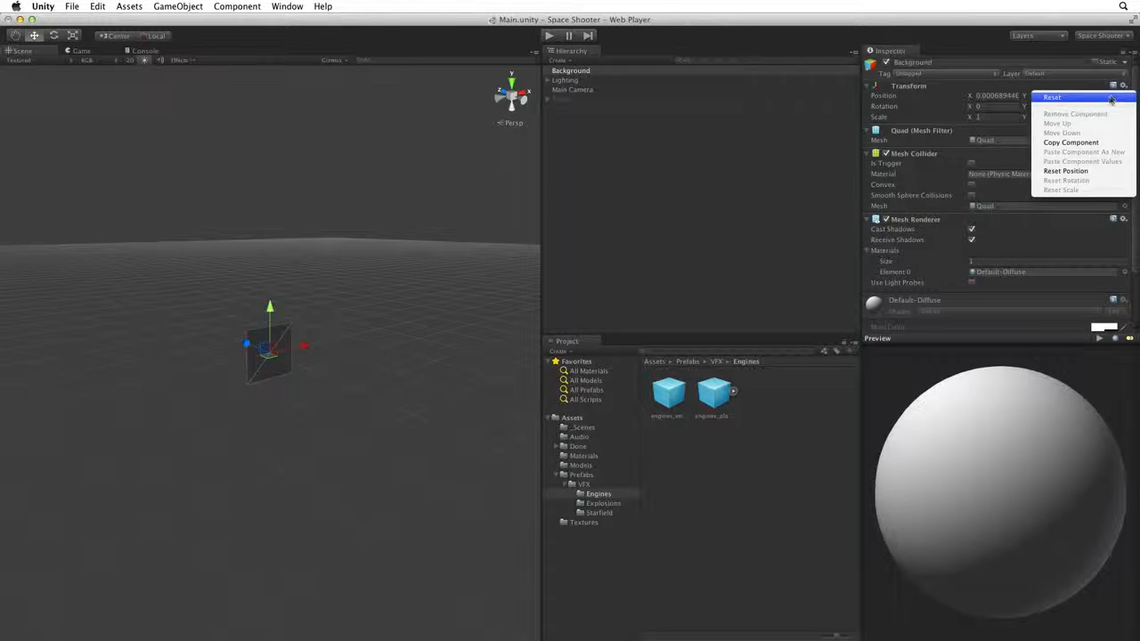
{"action": "left_click", "coordinate": [1065, 170]}
{"action": "type", "text": "90"}
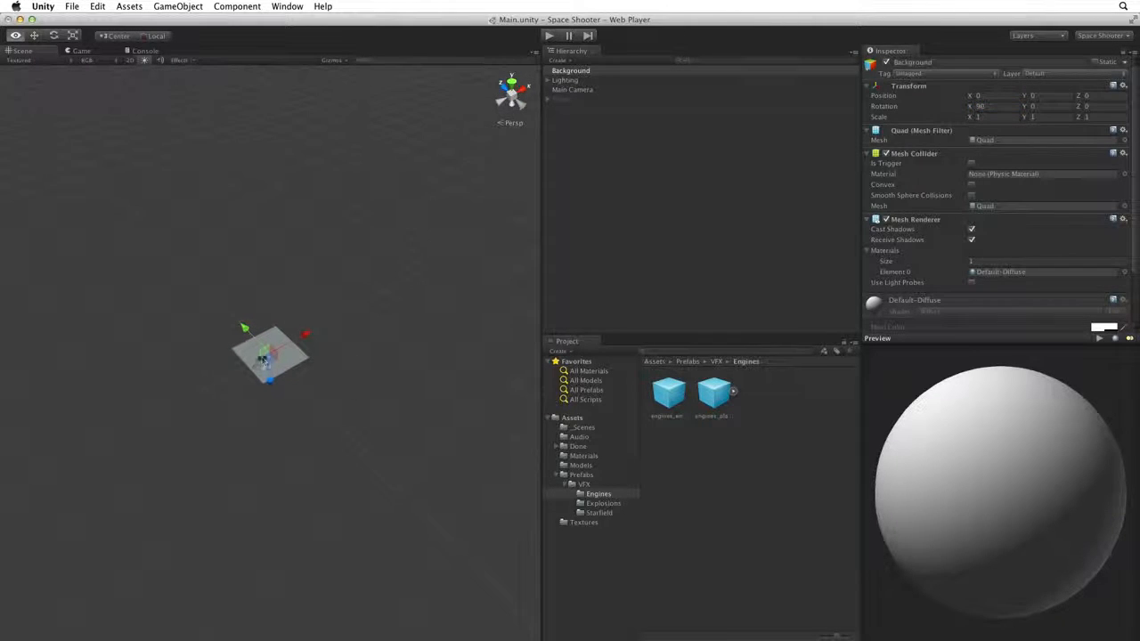
Check the quad in the Game view, then remove its Mesh Collider component in the Scene view.
{"action": "left_click", "coordinate": [35, 36]}
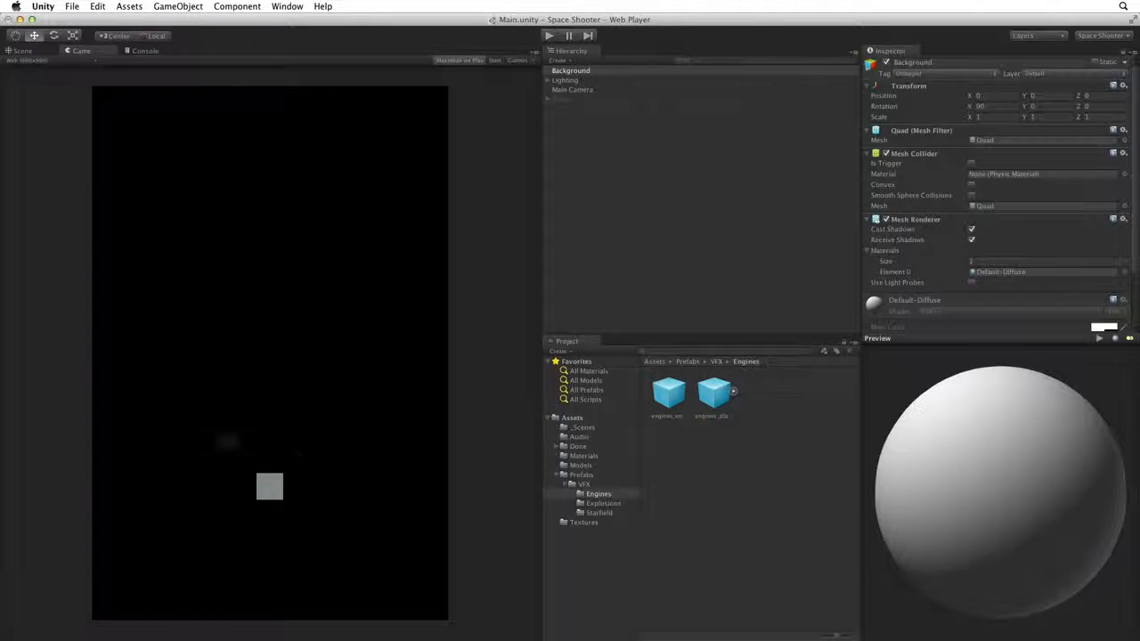
{"action": "mouse_move", "coordinate": [212, 466]}
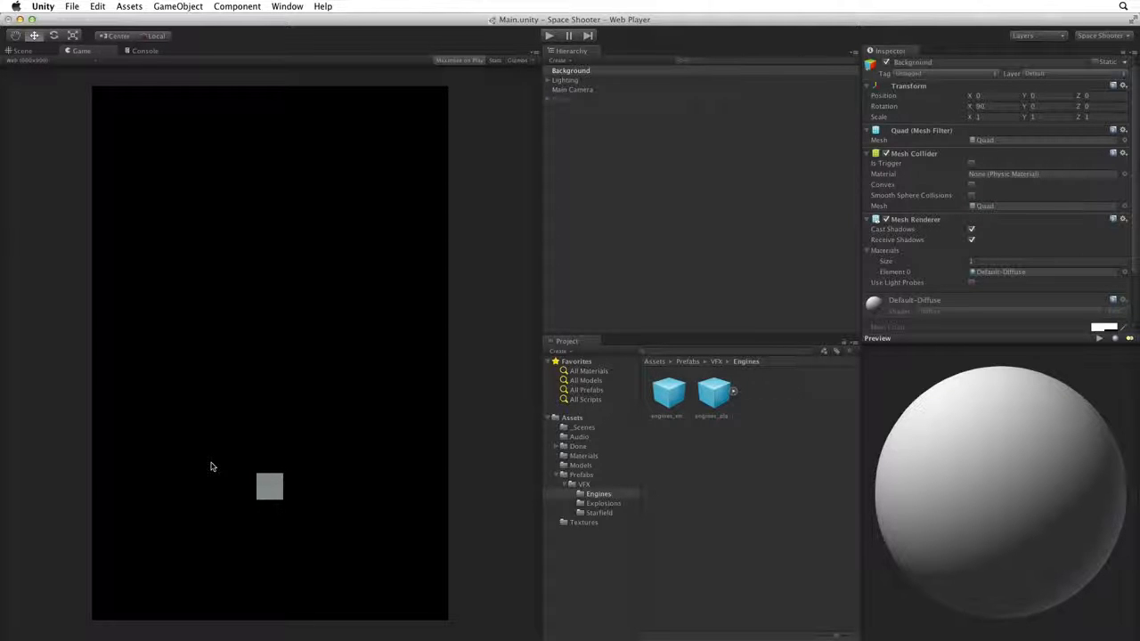
{"action": "left_click", "coordinate": [21, 51]}
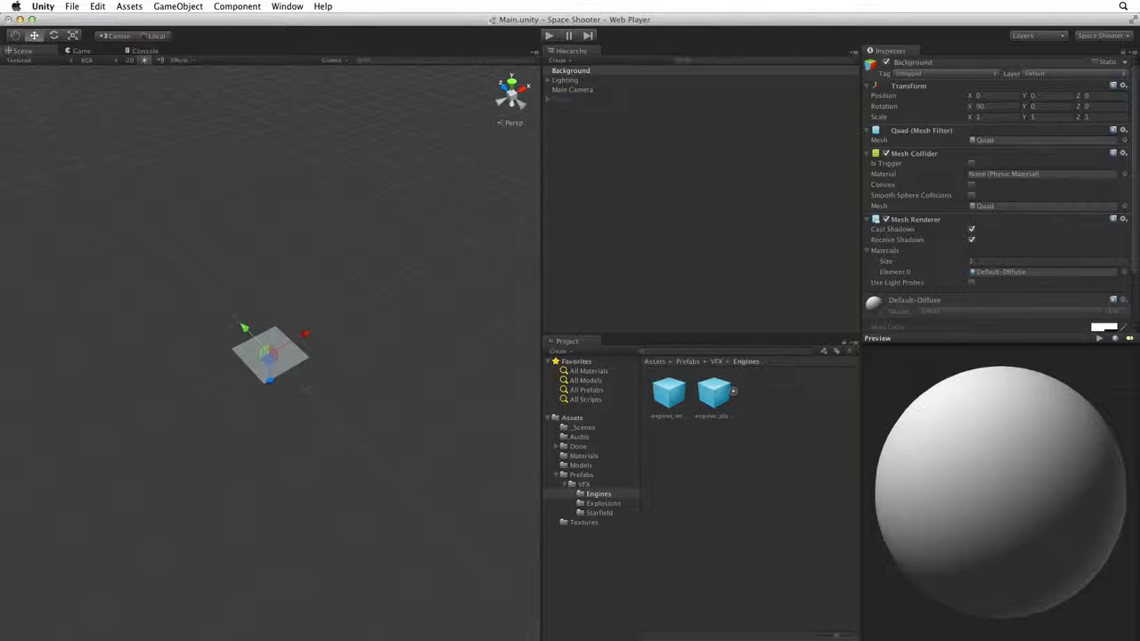
{"action": "triple_click", "coordinate": [995, 106]}
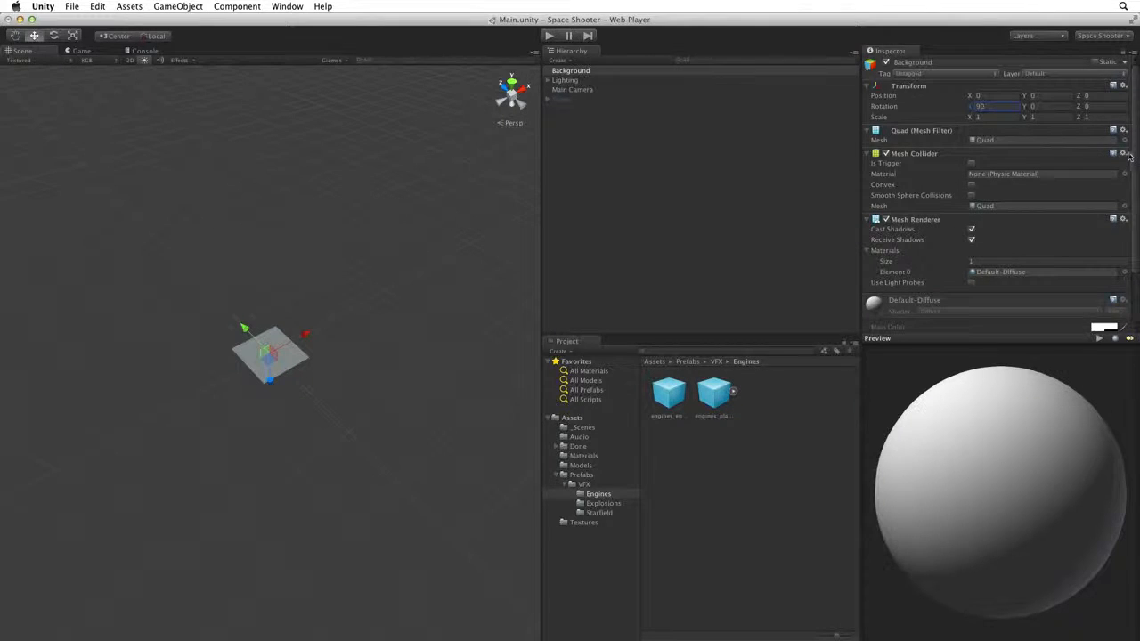
{"action": "left_click", "coordinate": [1122, 153]}
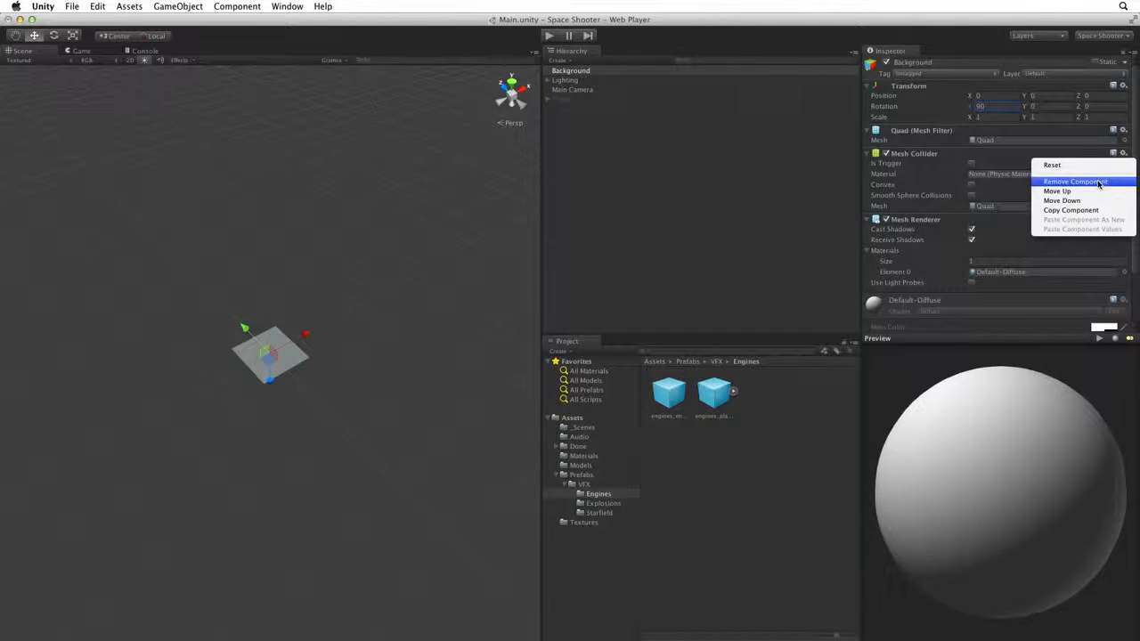
{"action": "left_click", "coordinate": [1073, 182]}
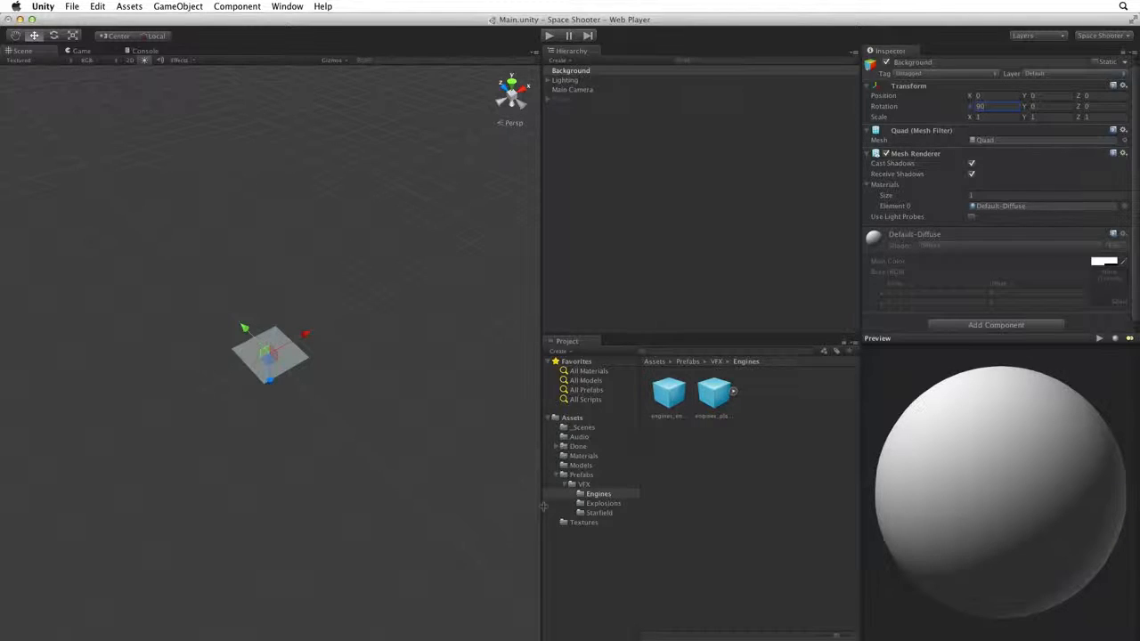
Open the project's Textures folder containing tile_nebula_green_dff.
{"action": "left_click", "coordinate": [584, 522]}
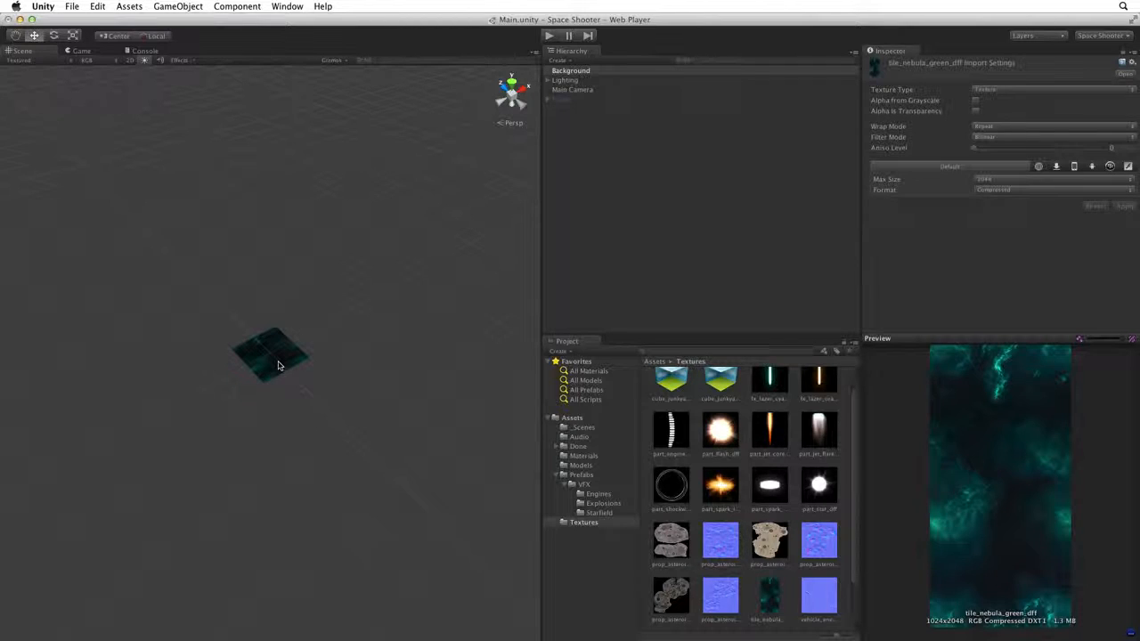
Select Background and reveal its tile_nebula_green_dff material in the Materials folder.
{"action": "left_click", "coordinate": [570, 71]}
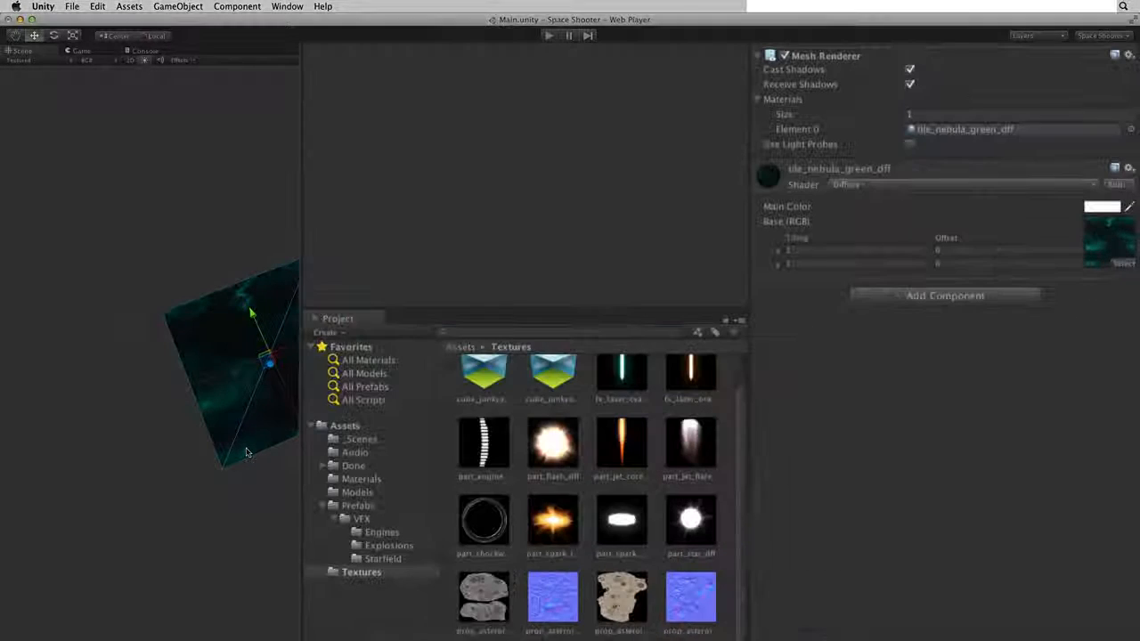
{"action": "scroll", "scroll_direction": "down", "scroll_amount": 3}
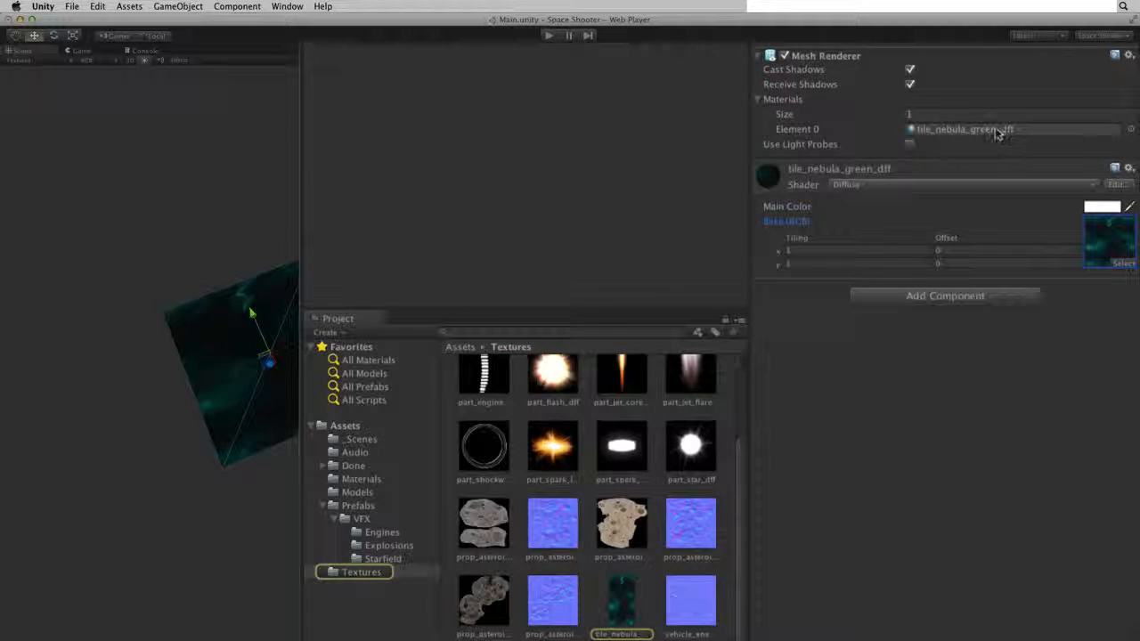
{"action": "left_click", "coordinate": [361, 478]}
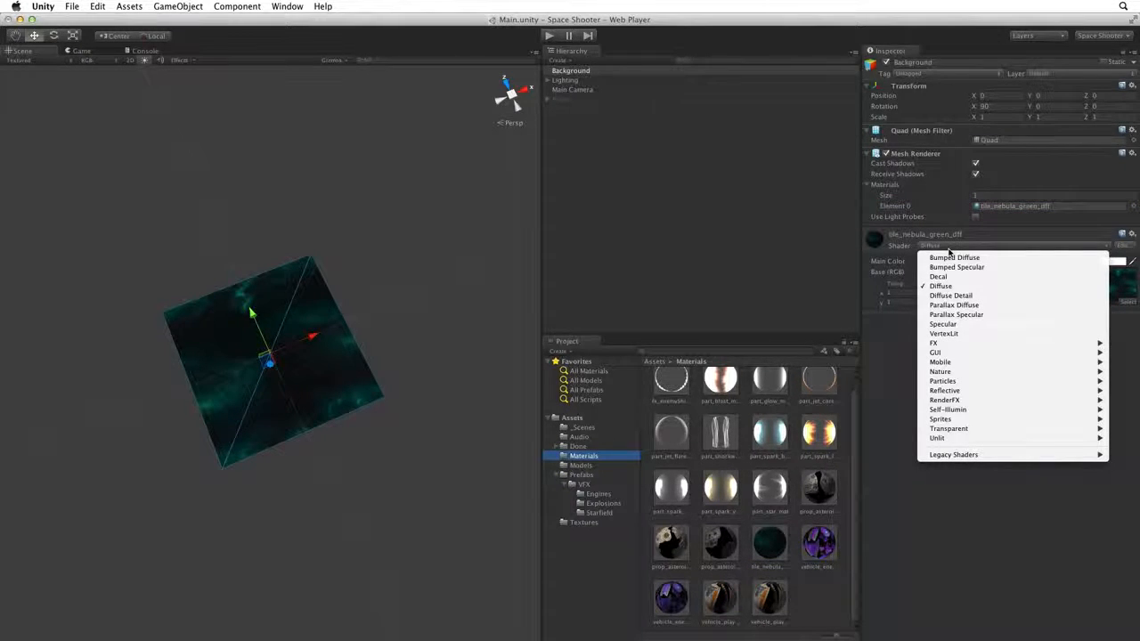
{"action": "left_click", "coordinate": [940, 286]}
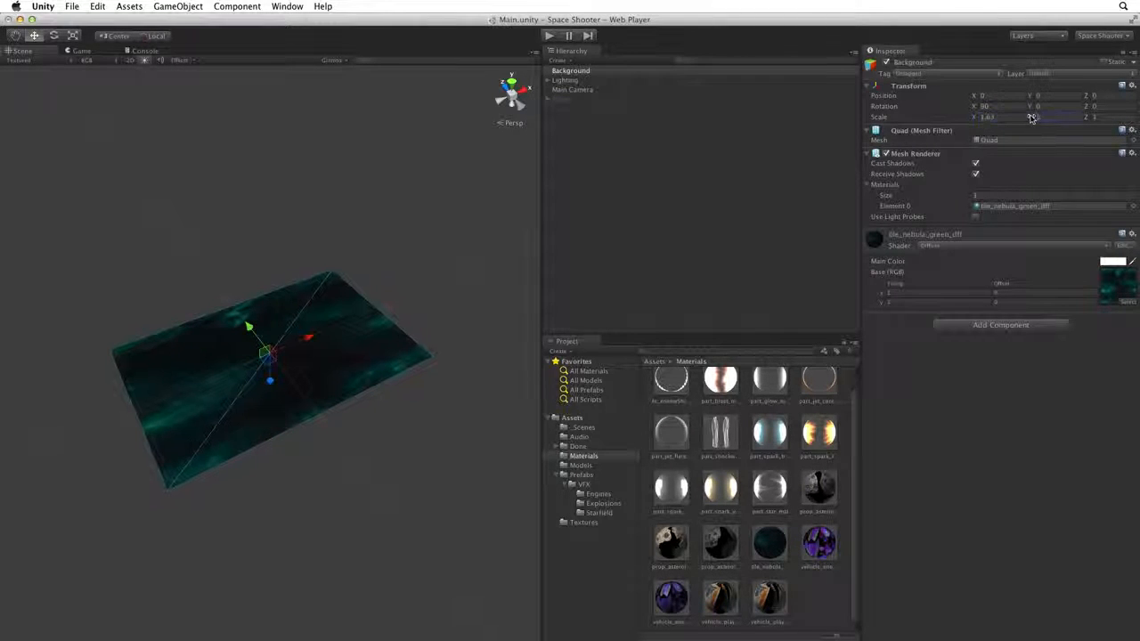
Drag the quad's scale value, then reset the scale to 1 on all axes.
{"action": "left_click_drag", "start_coordinate": [1037, 117], "coordinate": [1042, 116]}
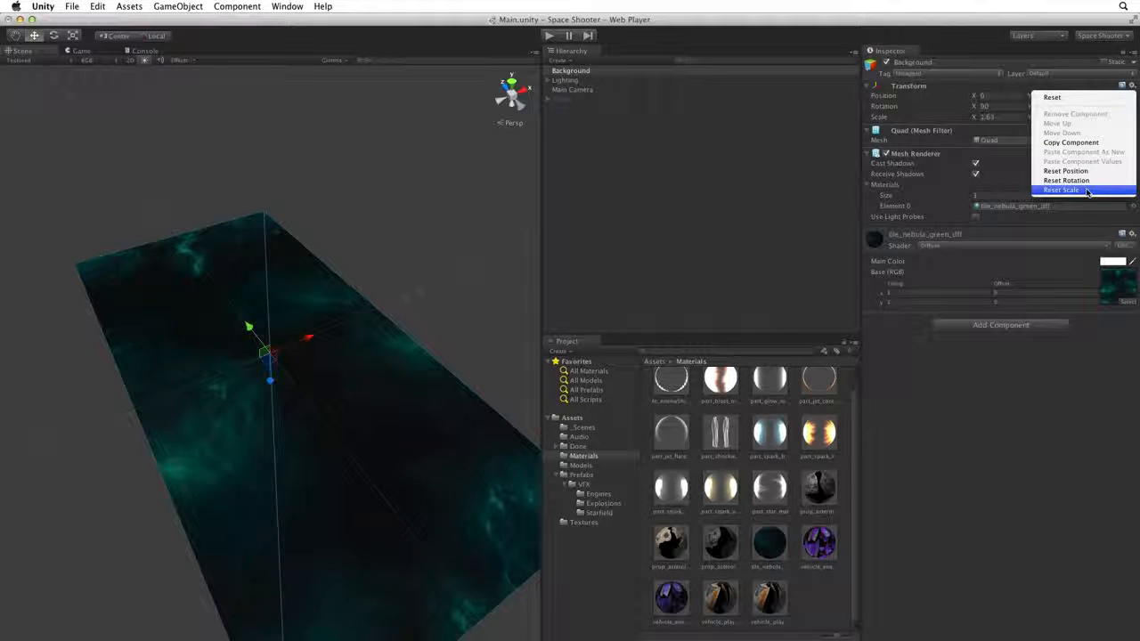
{"action": "left_click", "coordinate": [1061, 189]}
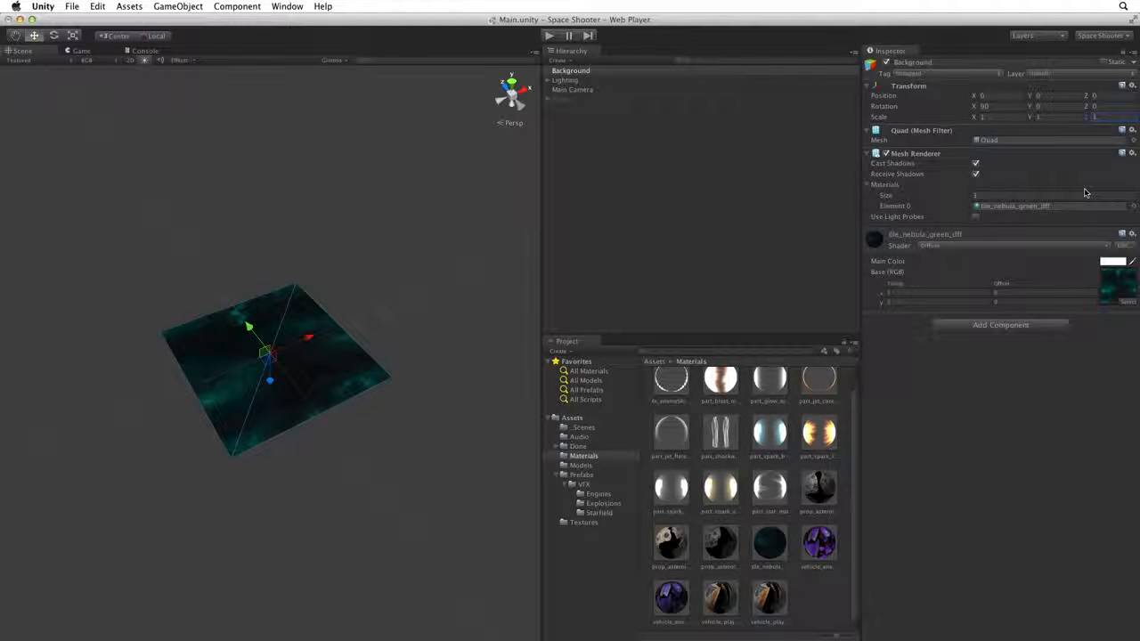
Open the Textures folder to inspect tile_nebula_green_dff's 1024x2048 import settings.
{"action": "left_click", "coordinate": [584, 522]}
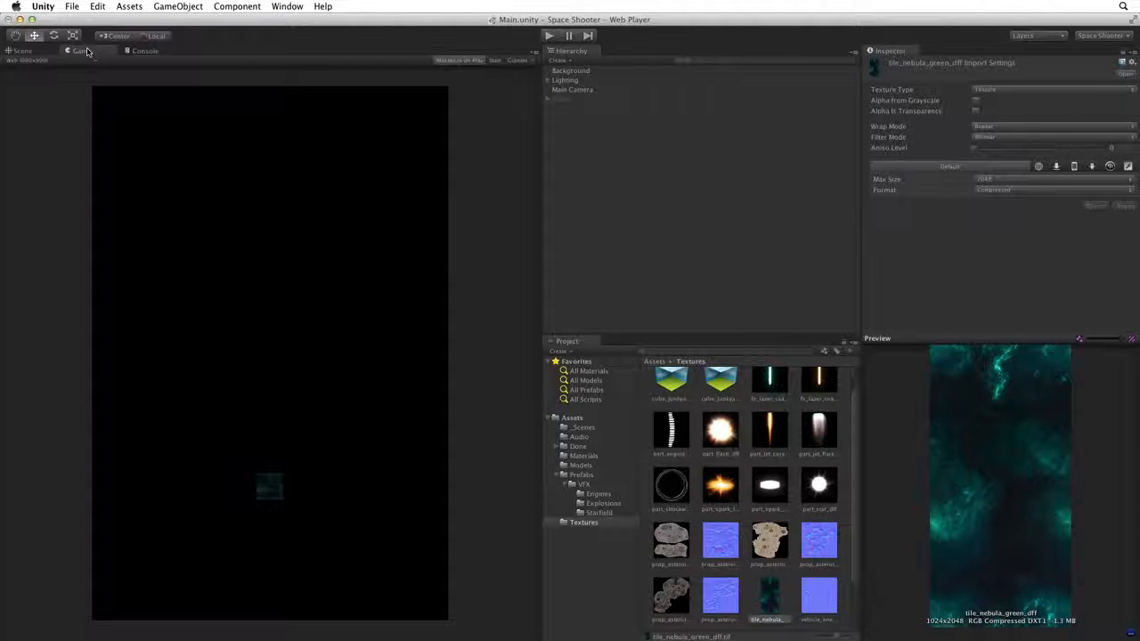
Select the Background object in the Hierarchy to set its scale to 15 by 30.
{"action": "left_click", "coordinate": [570, 70]}
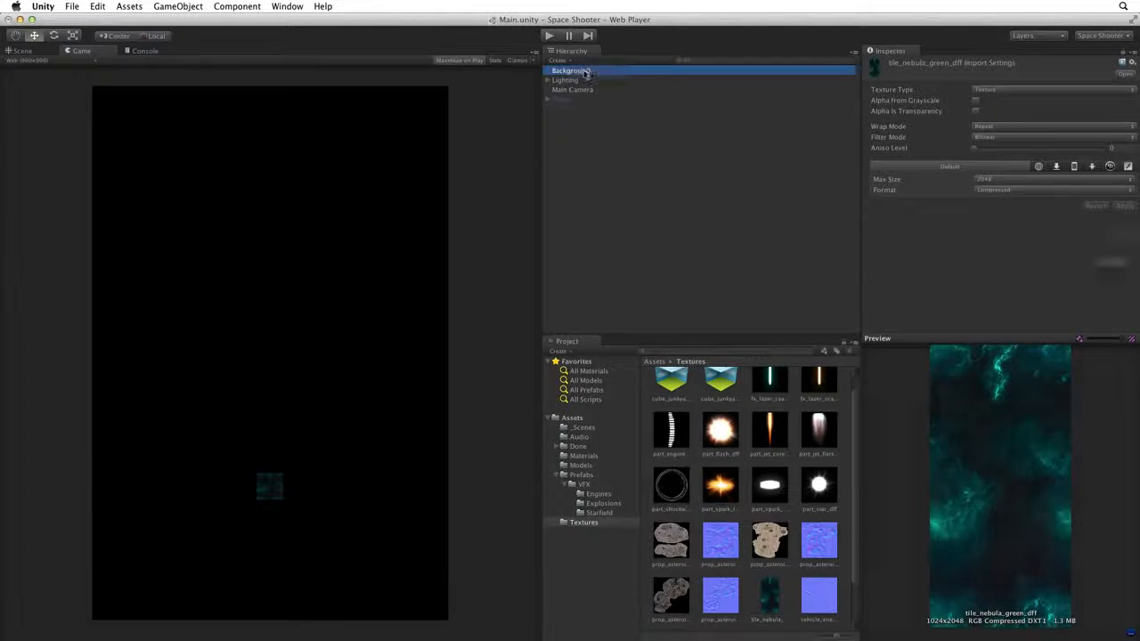
{"action": "left_click", "coordinate": [571, 71]}
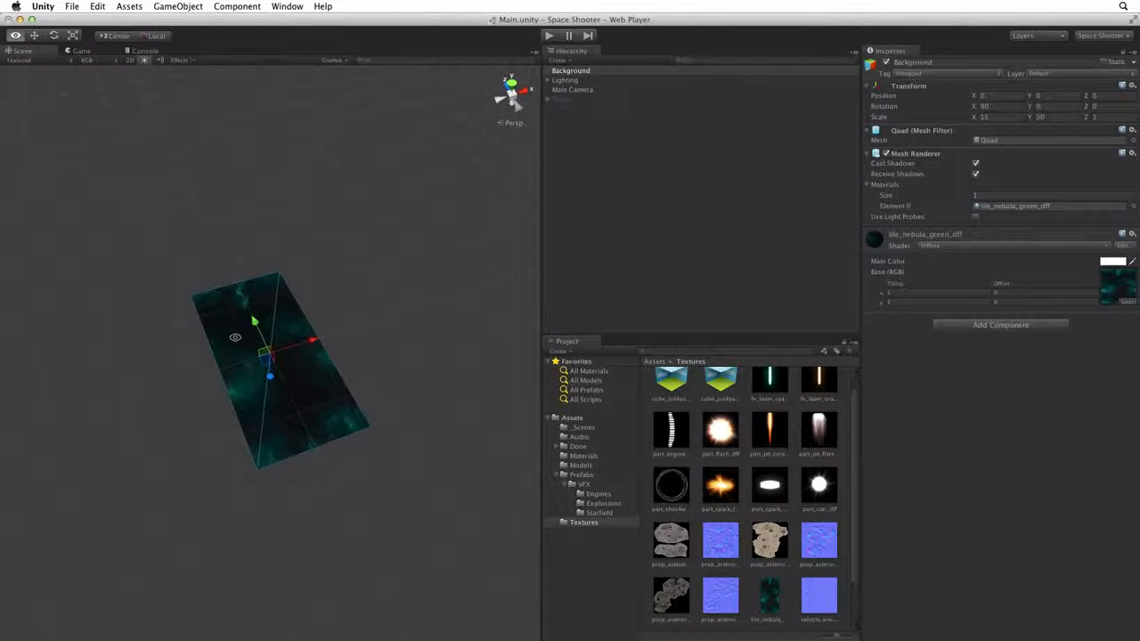
Return to the Move tool and pick the Background quad in the Scene view.
{"action": "left_click", "coordinate": [34, 35]}
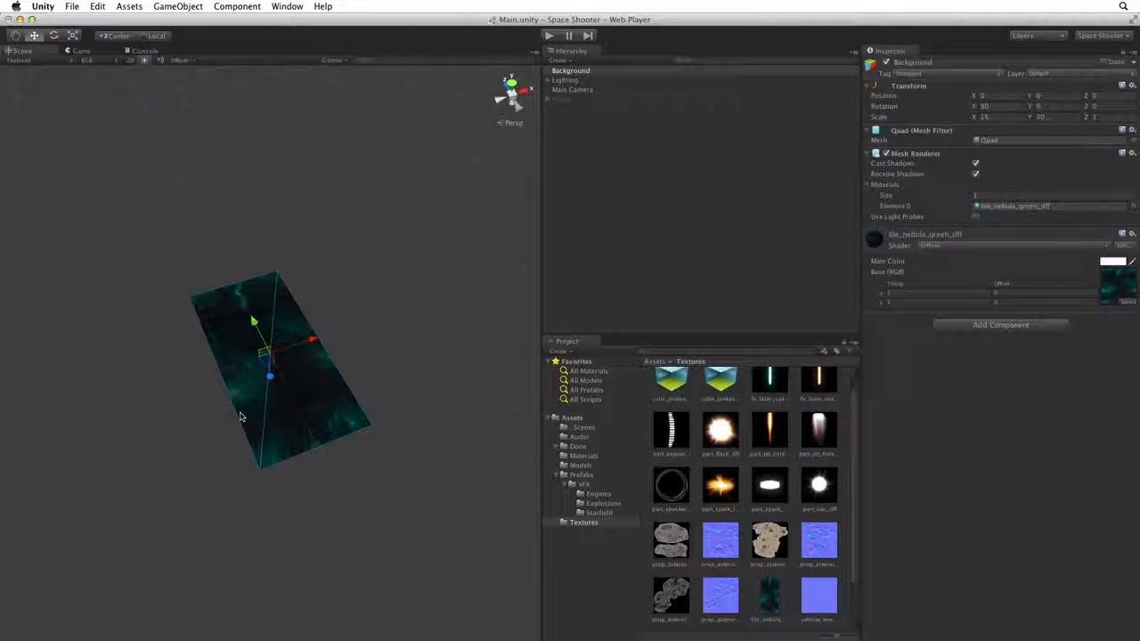
{"action": "left_click", "coordinate": [1015, 245]}
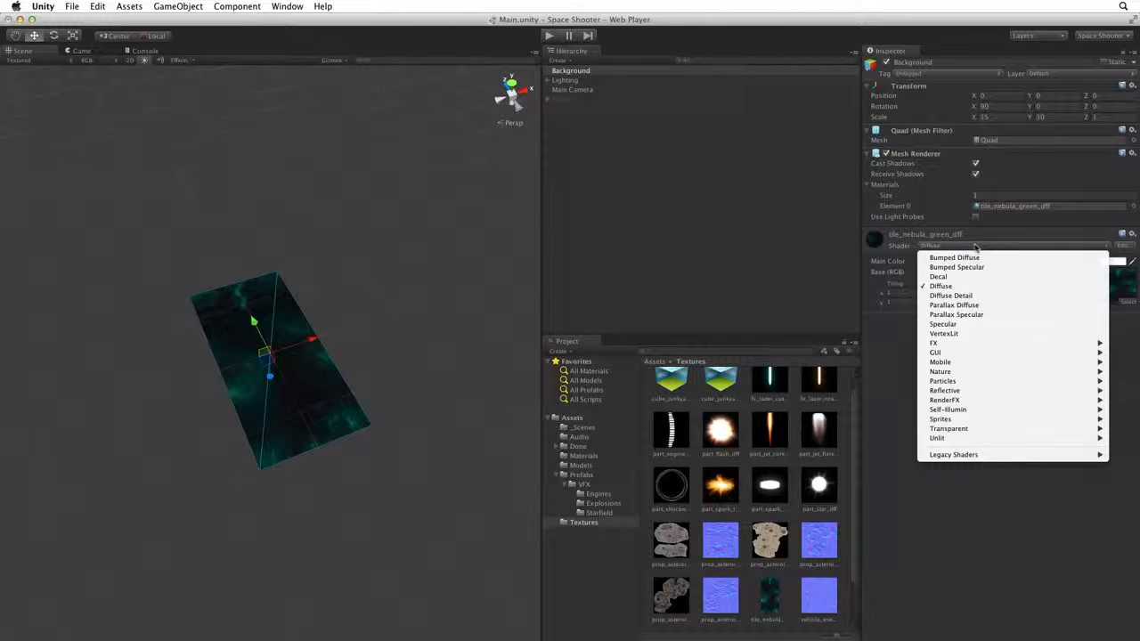
Close the shader list unchanged and inspect the Lighting object's Transform.
{"action": "left_click", "coordinate": [566, 81]}
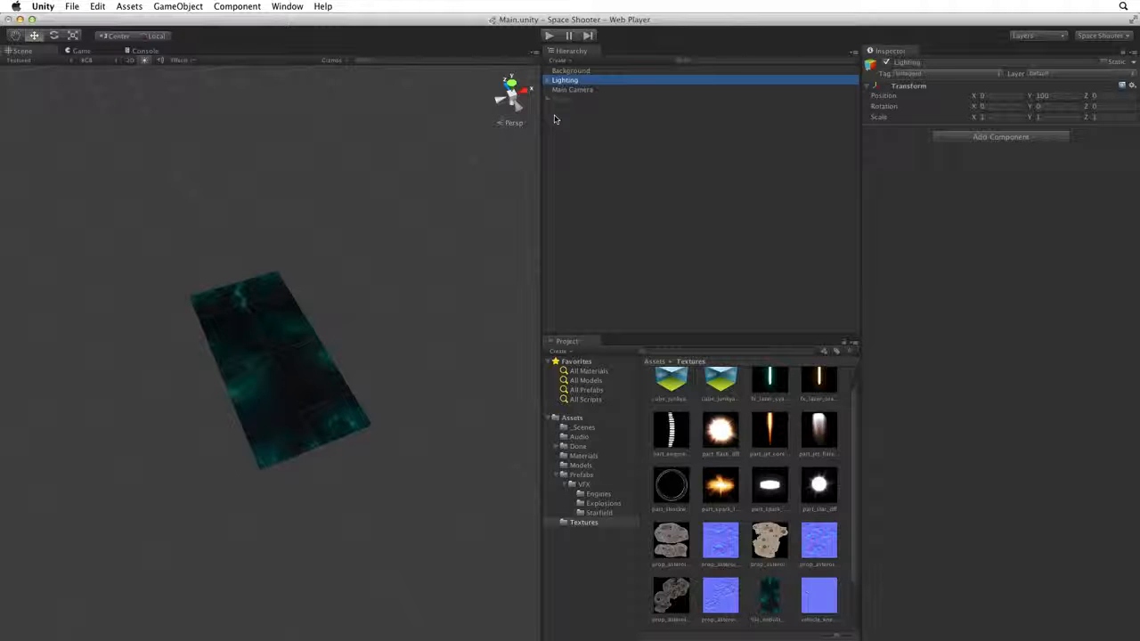
Reselect Background and list the shader choices for its nebula material.
{"action": "left_click", "coordinate": [570, 70]}
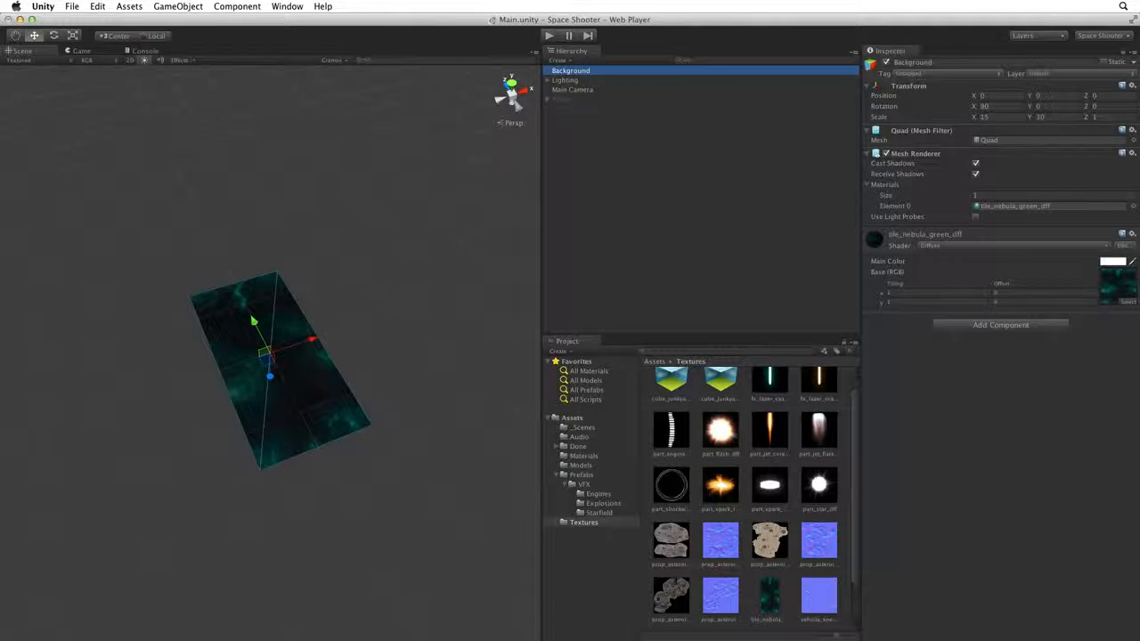
{"action": "left_click", "coordinate": [1015, 245]}
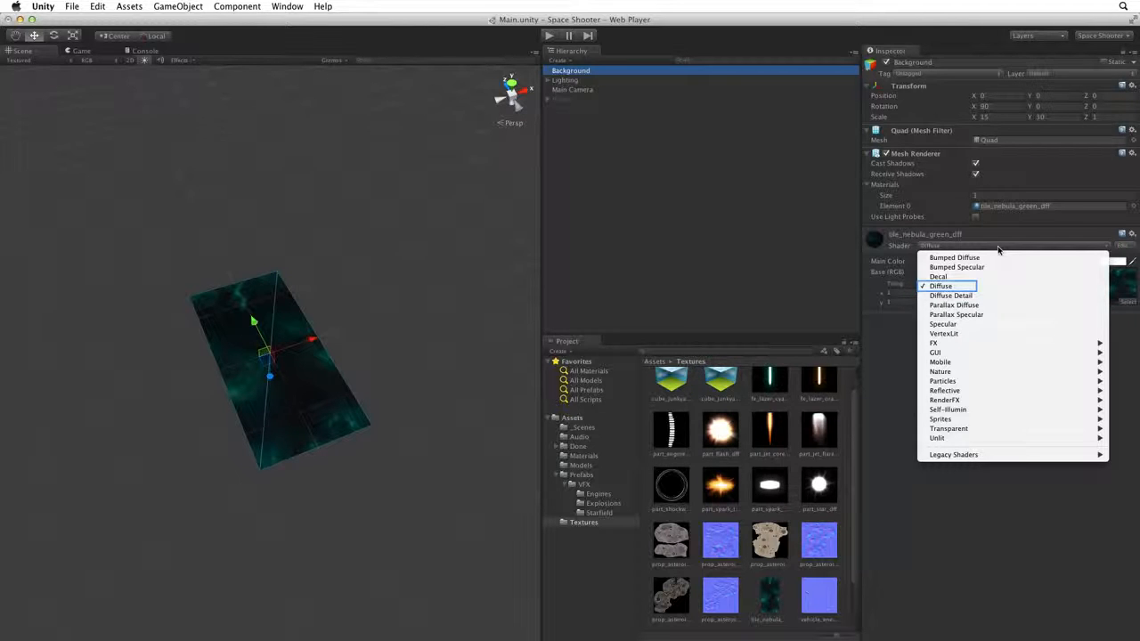
{"action": "mouse_move", "coordinate": [942, 323]}
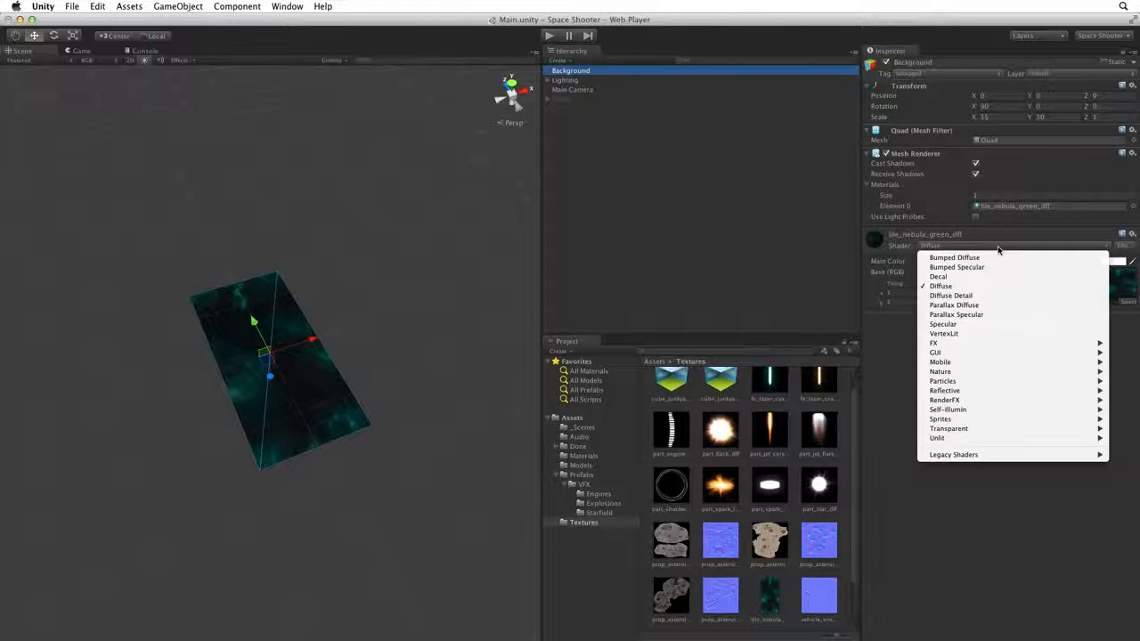
{"action": "mouse_move", "coordinate": [937, 437]}
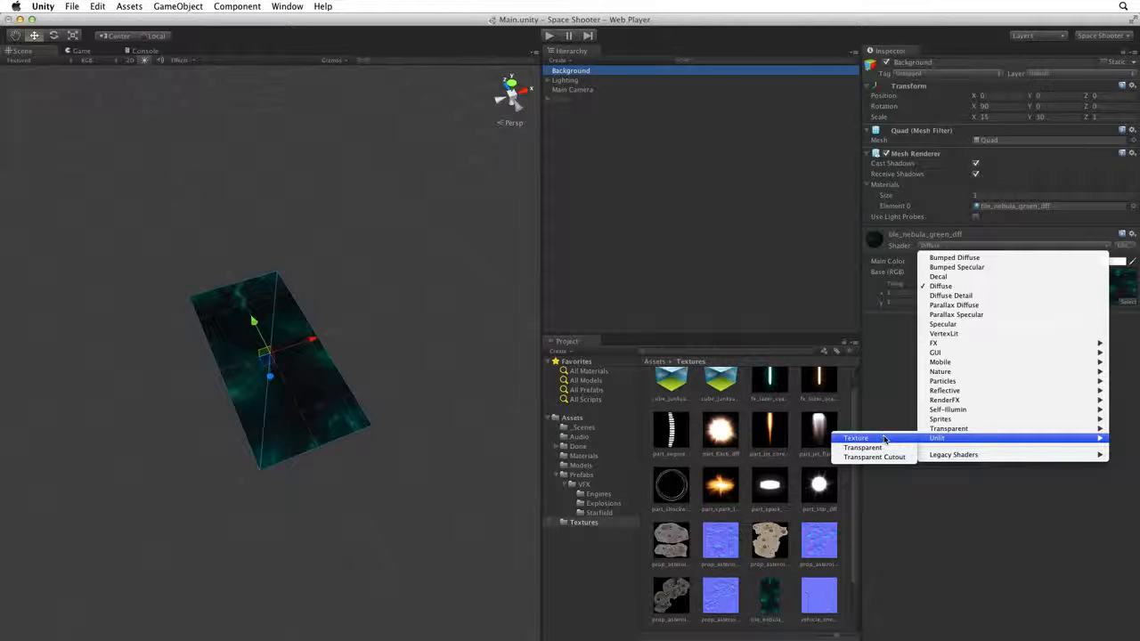
Apply Unlit/Texture to the nebula material, compare against Diffuse, then reapply Unlit/Texture.
{"action": "left_click", "coordinate": [937, 437]}
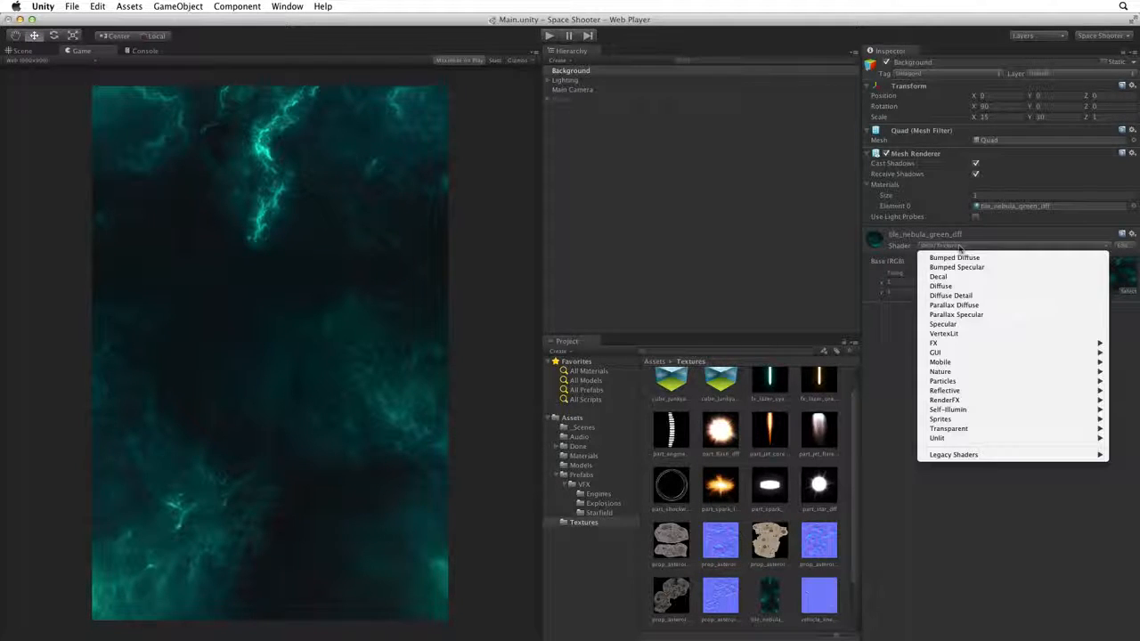
{"action": "left_click", "coordinate": [940, 286]}
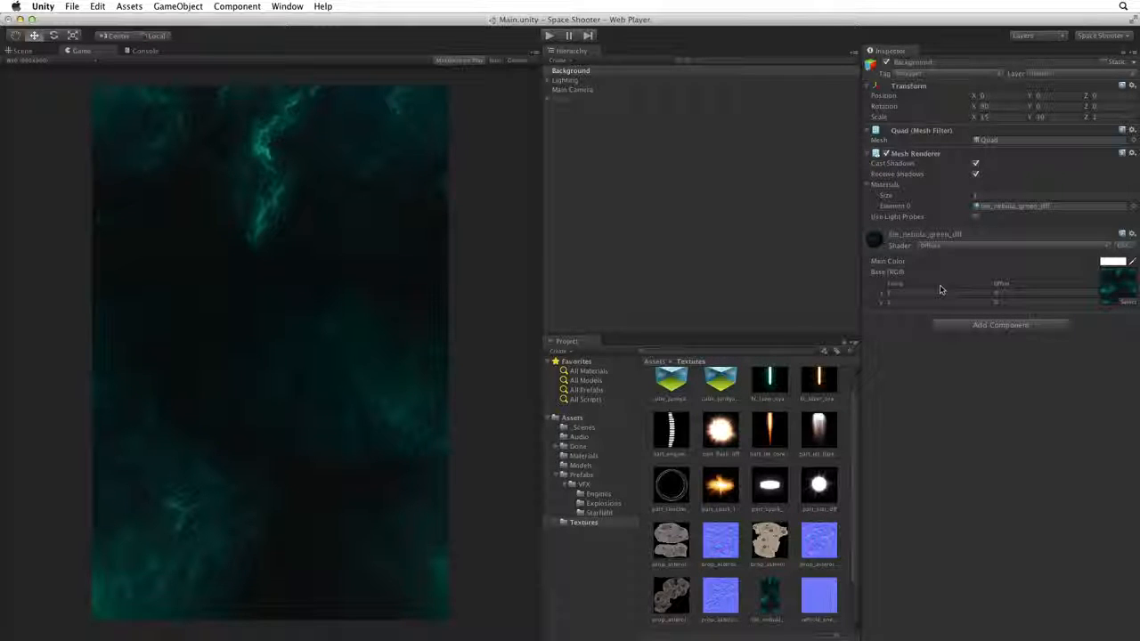
{"action": "left_click", "coordinate": [1015, 245]}
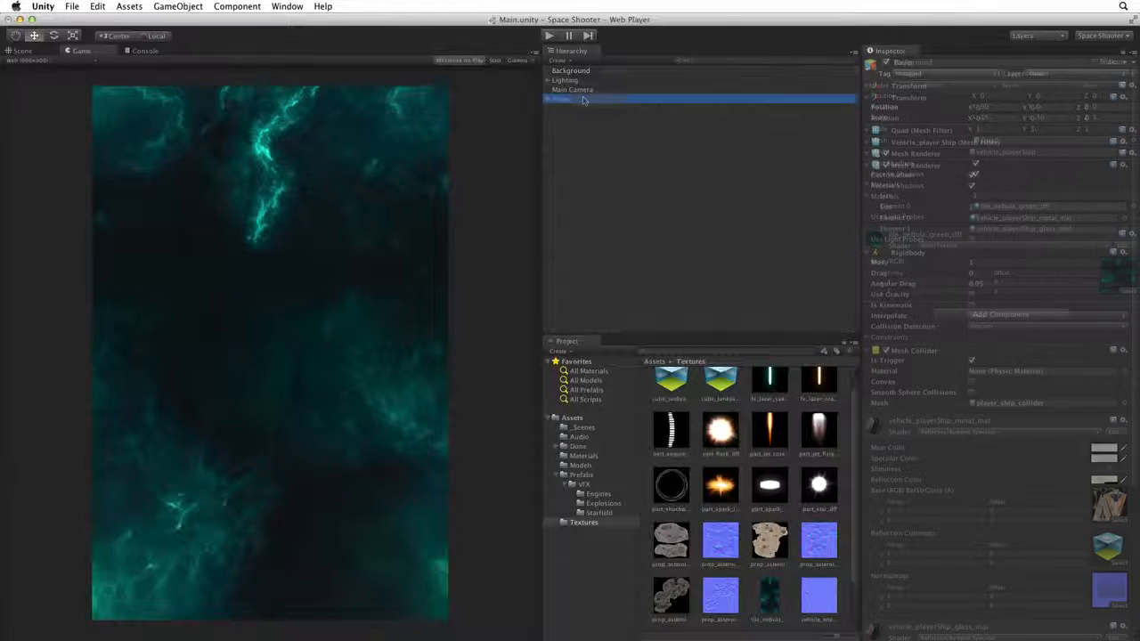
Select Player, switch to the Scene view, then reselect Background.
{"action": "left_click", "coordinate": [561, 98]}
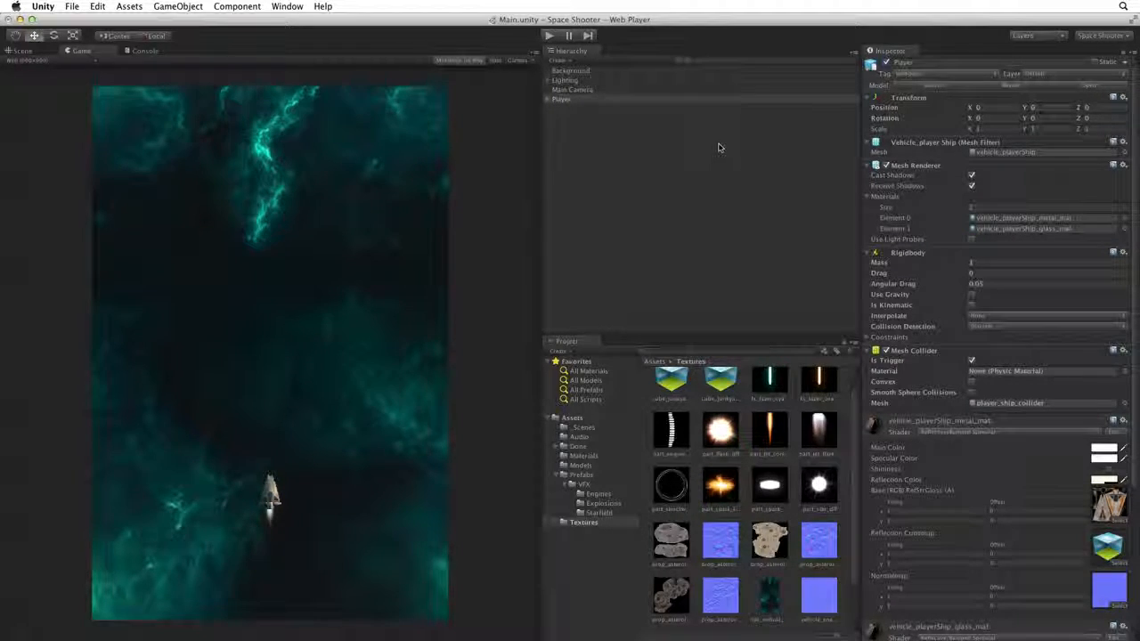
{"action": "left_click", "coordinate": [19, 51]}
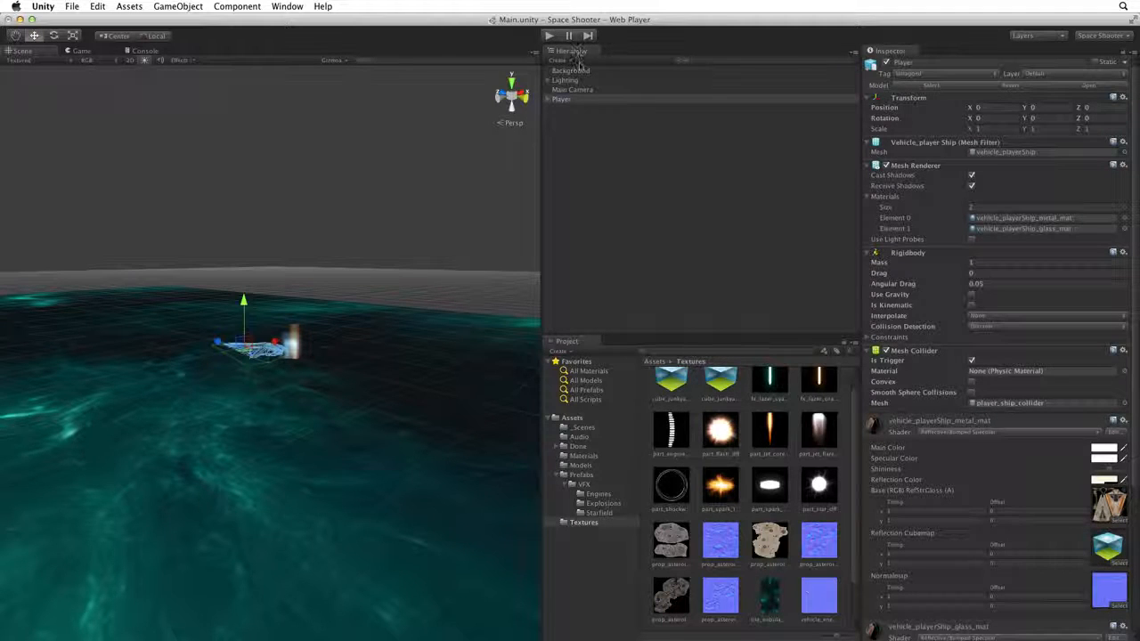
{"action": "left_click", "coordinate": [571, 71]}
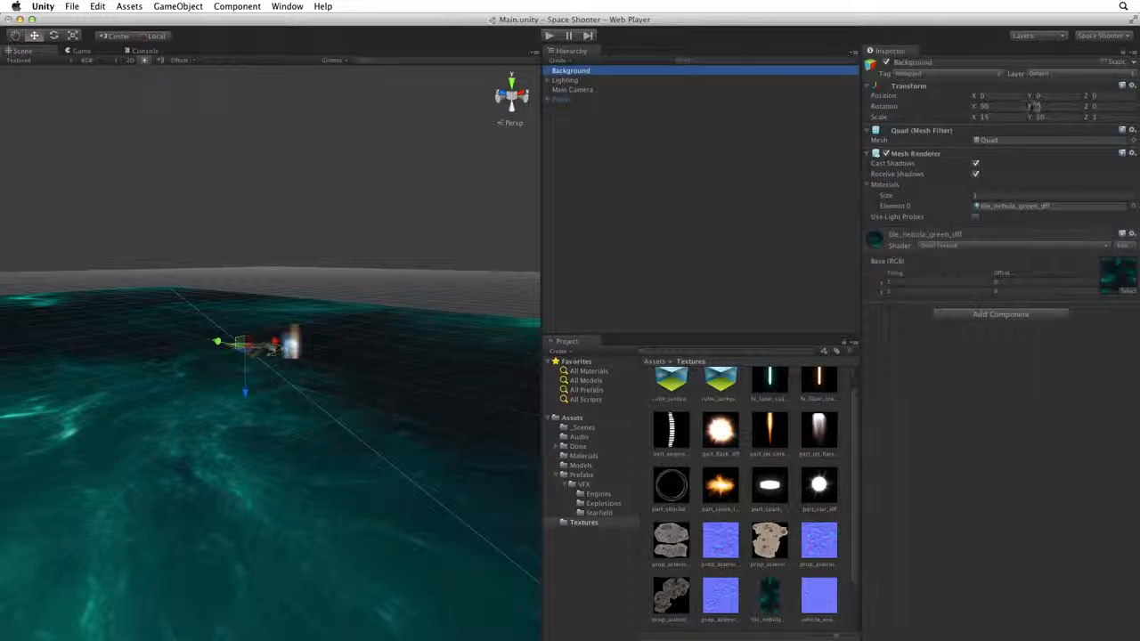